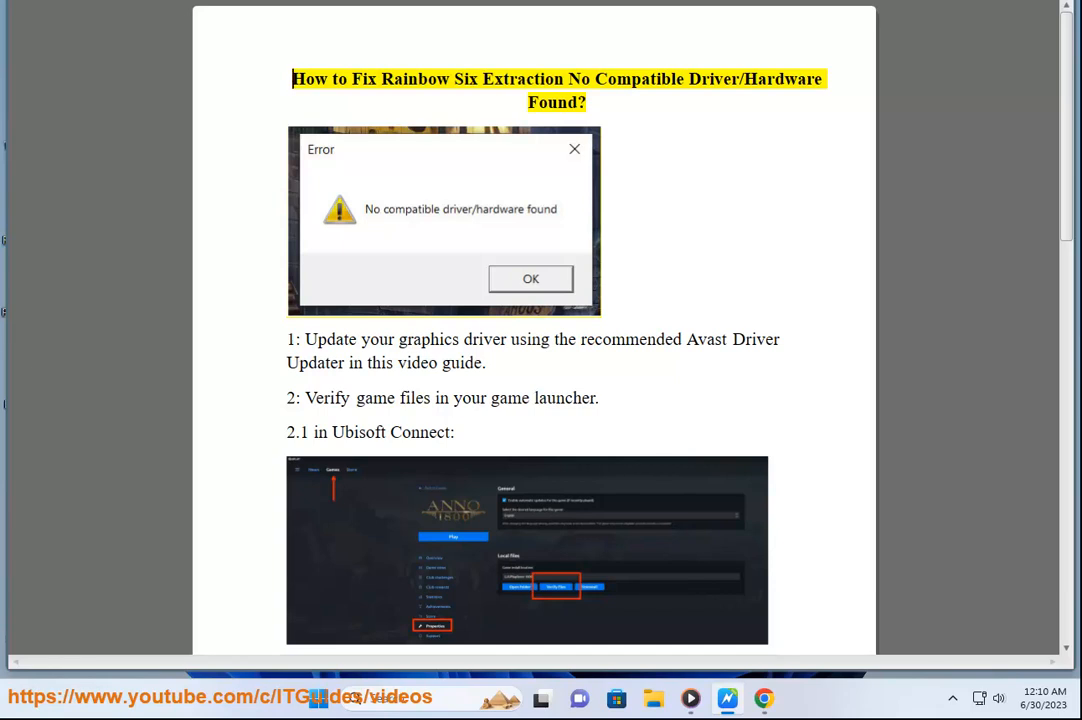
# Step: Bring up Avast Driver Updater briefly, then return to the Word guide
pyautogui.doubleClick(528, 79)
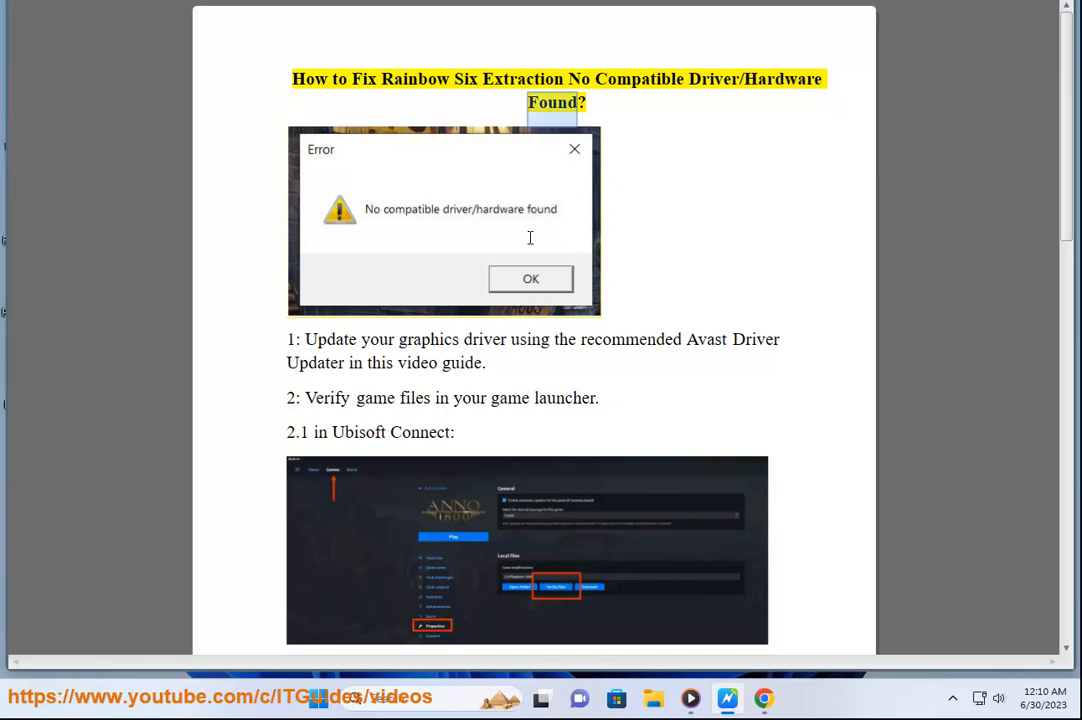
pyautogui.doubleClick(485, 339)
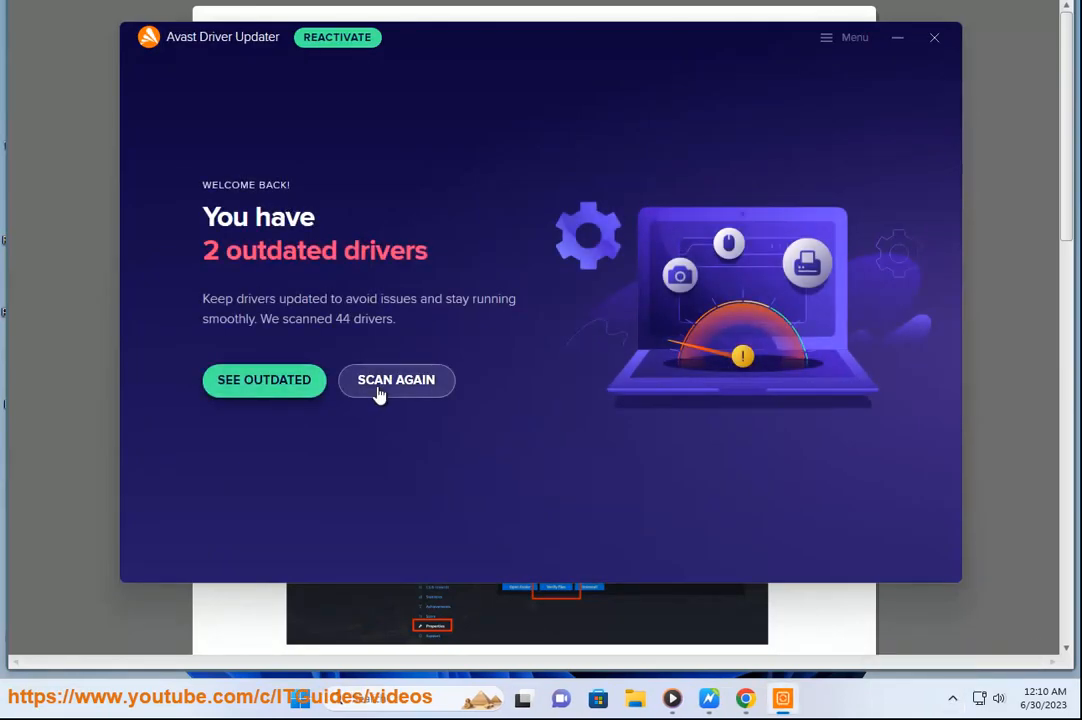
pyautogui.click(934, 37)
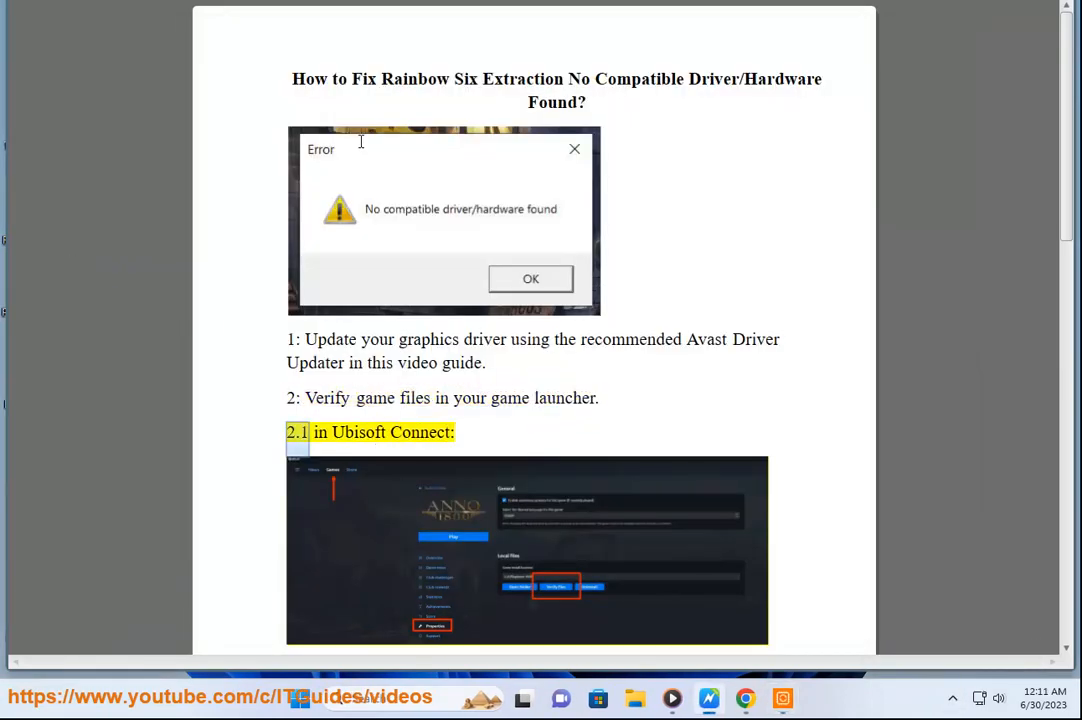
# Step: Reach step 3 of the guide and launch Ubisoft Connect from a Start search for 'UB'
pyautogui.scroll(-3)
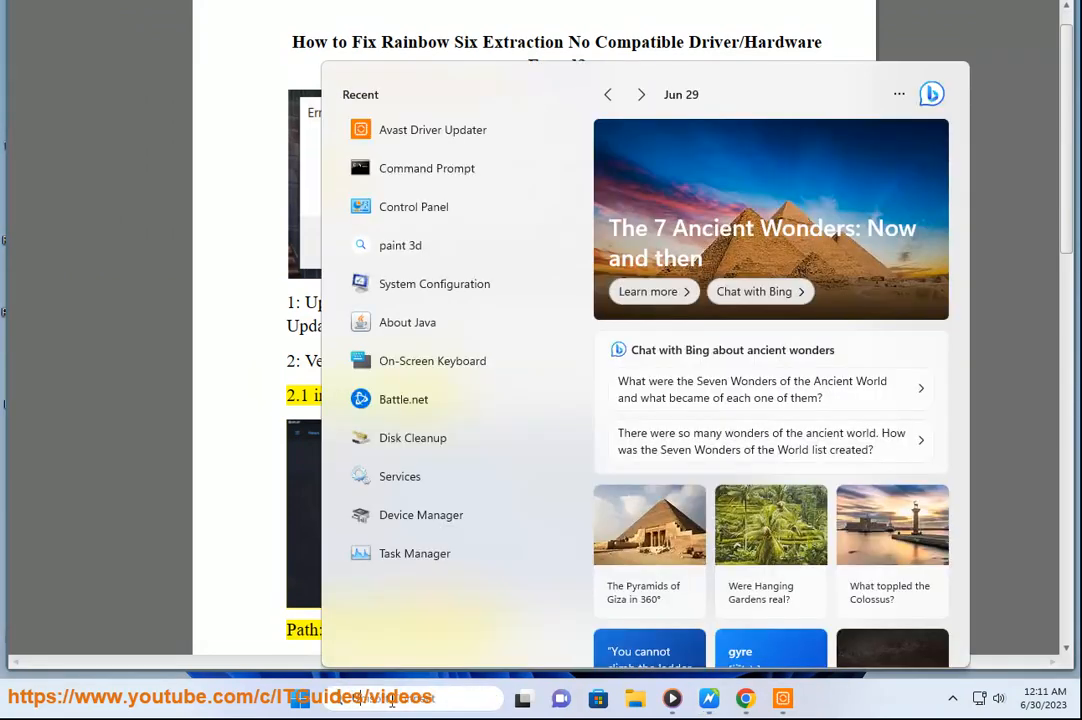
pyautogui.write('UB')
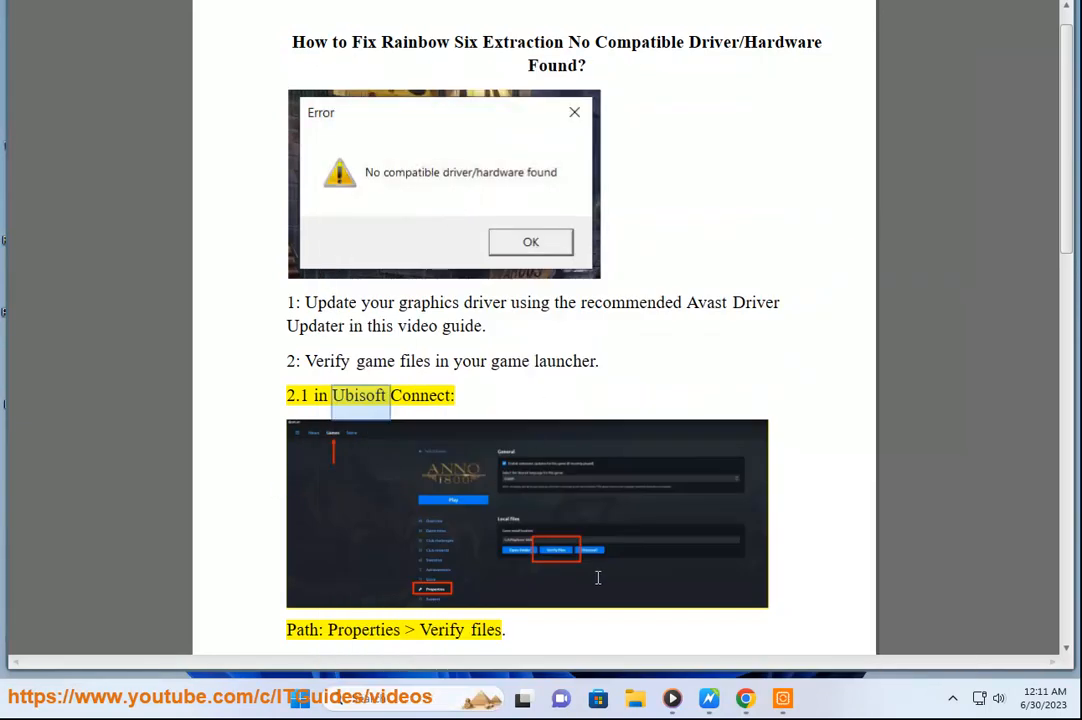
pyautogui.moveTo(499, 496)
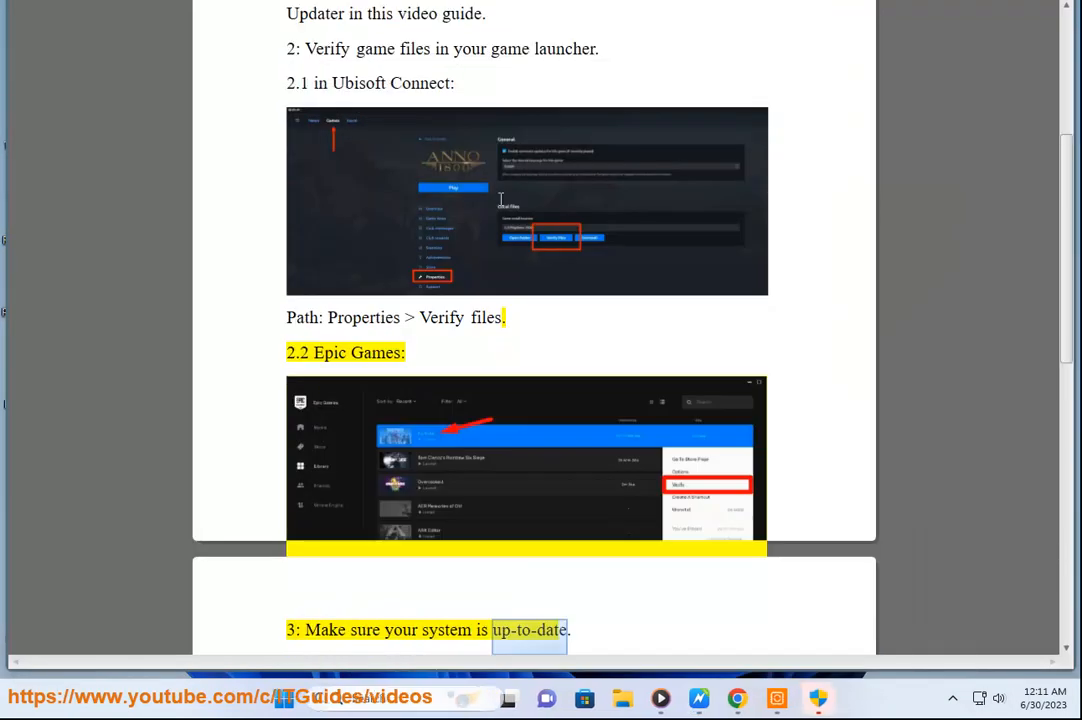
pyautogui.scroll(-3)
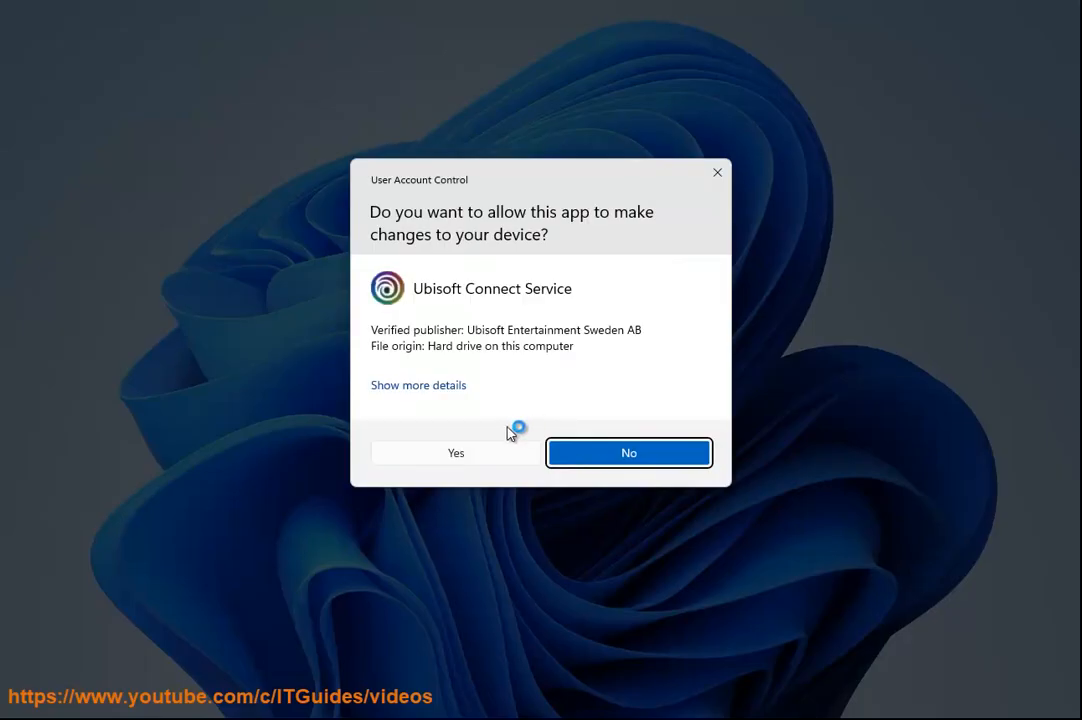
# Step: Allow Ubisoft Connect Service to make changes, then reach Windows Update in Settings
pyautogui.click(418, 385)
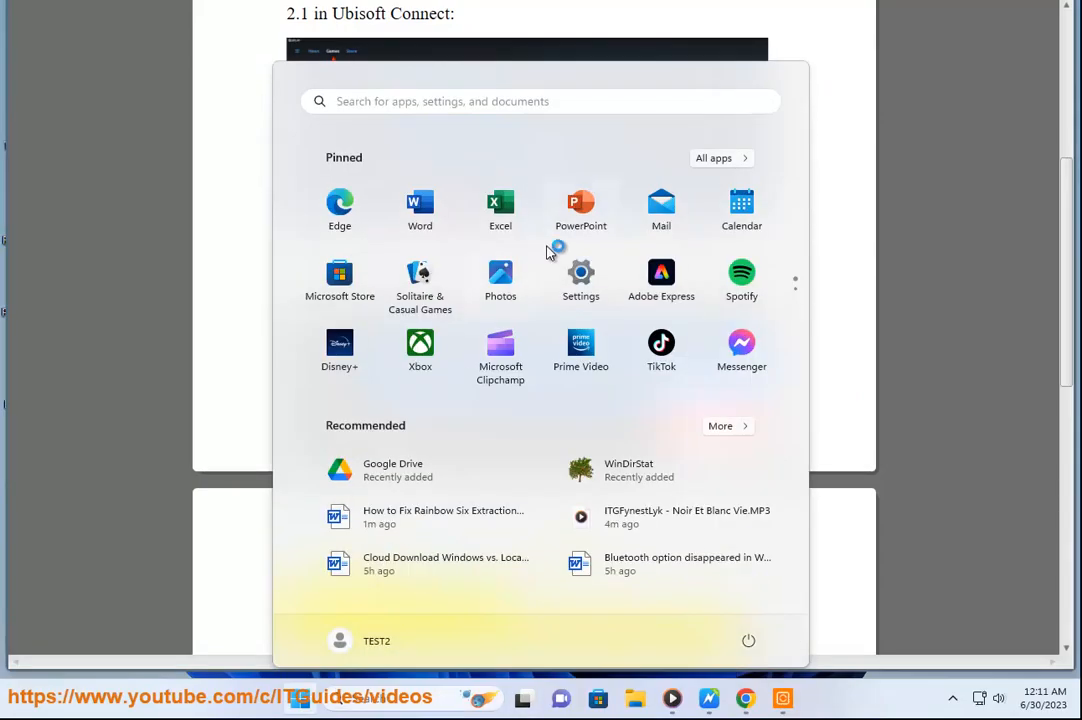
pyautogui.click(580, 273)
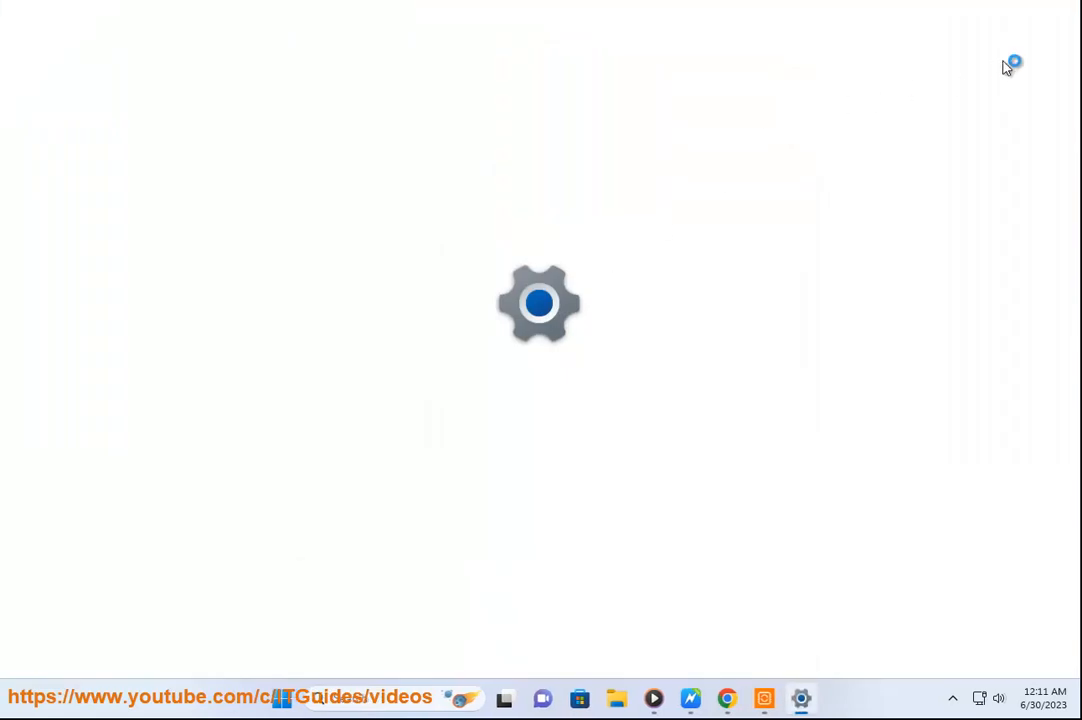
pyautogui.click(801, 697)
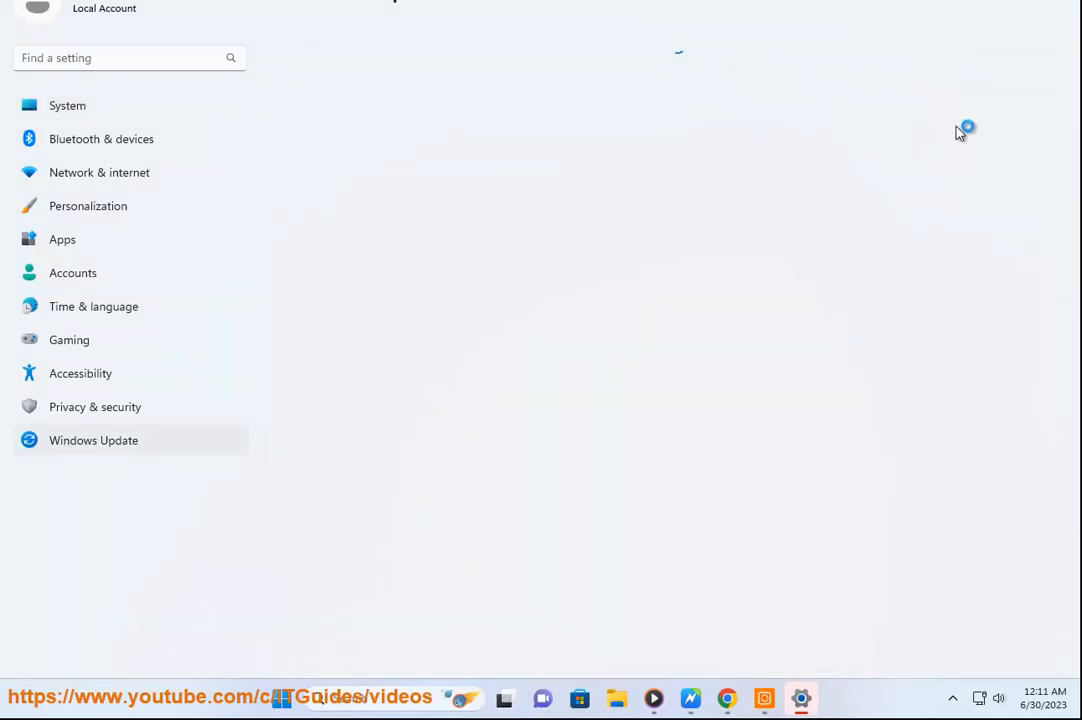
pyautogui.click(93, 440)
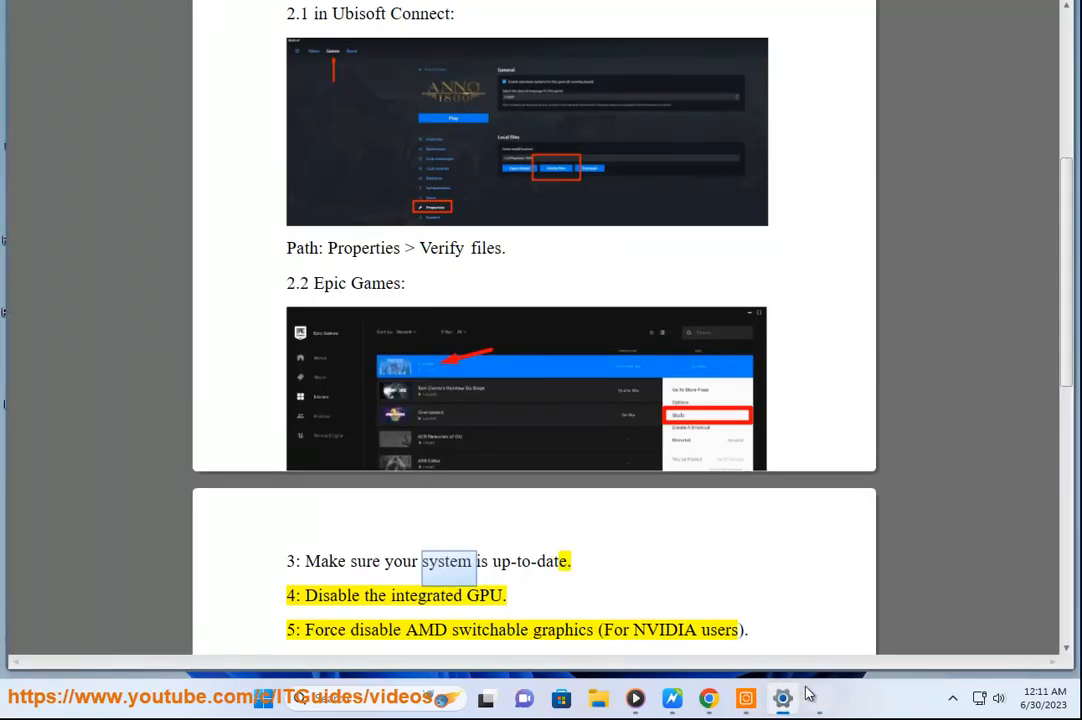
pyautogui.moveTo(381, 96)
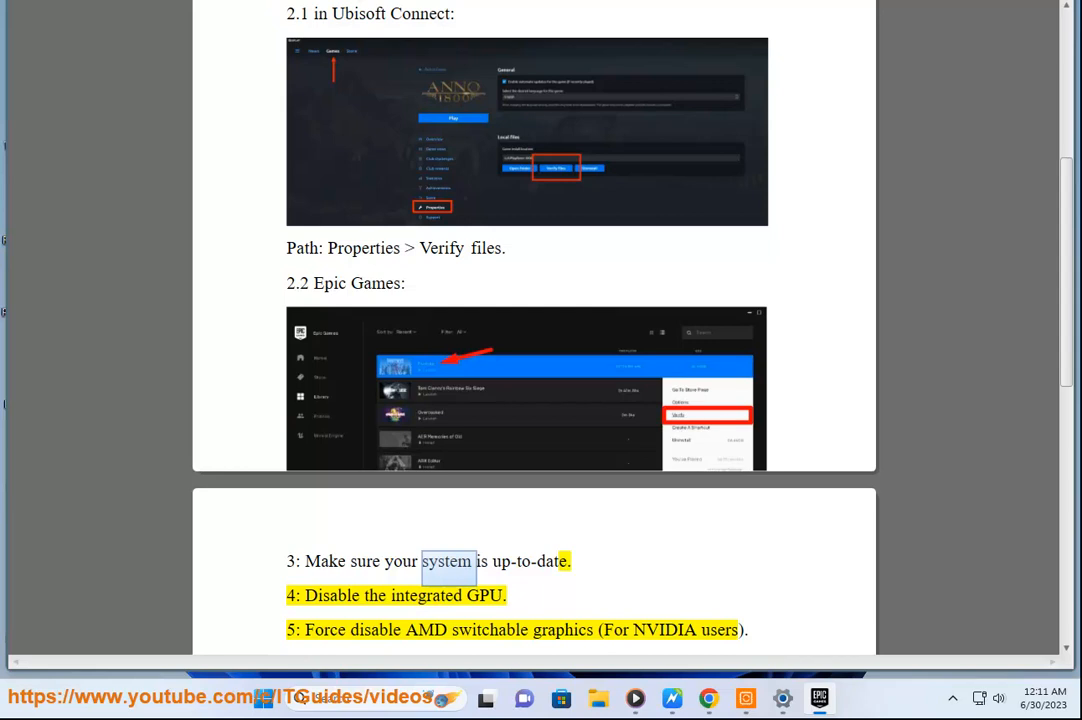
# Step: Start the Ubisoft Connect launcher, hide its update window, and continue down the guide
pyautogui.click(820, 697)
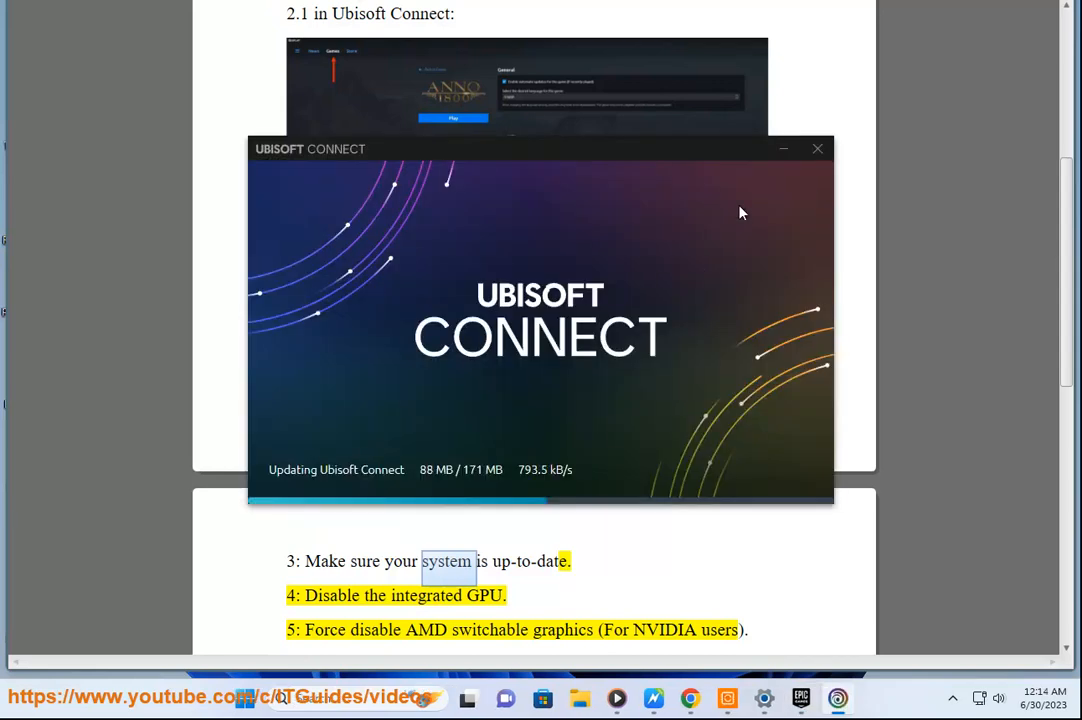
pyautogui.click(817, 148)
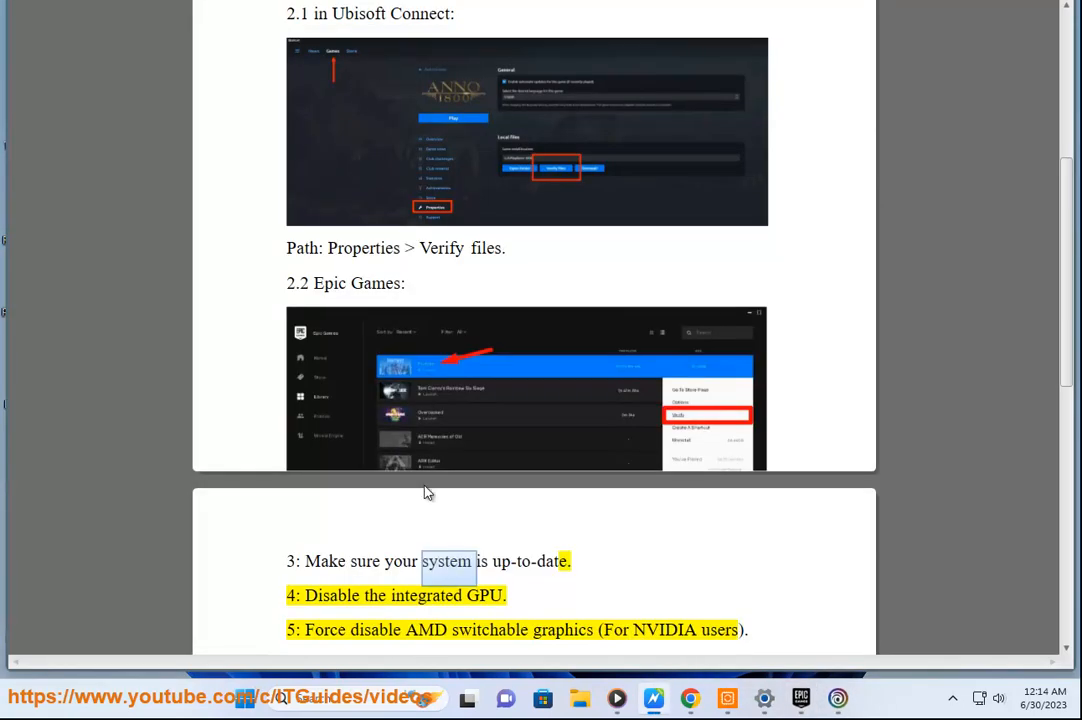
pyautogui.moveTo(446, 342)
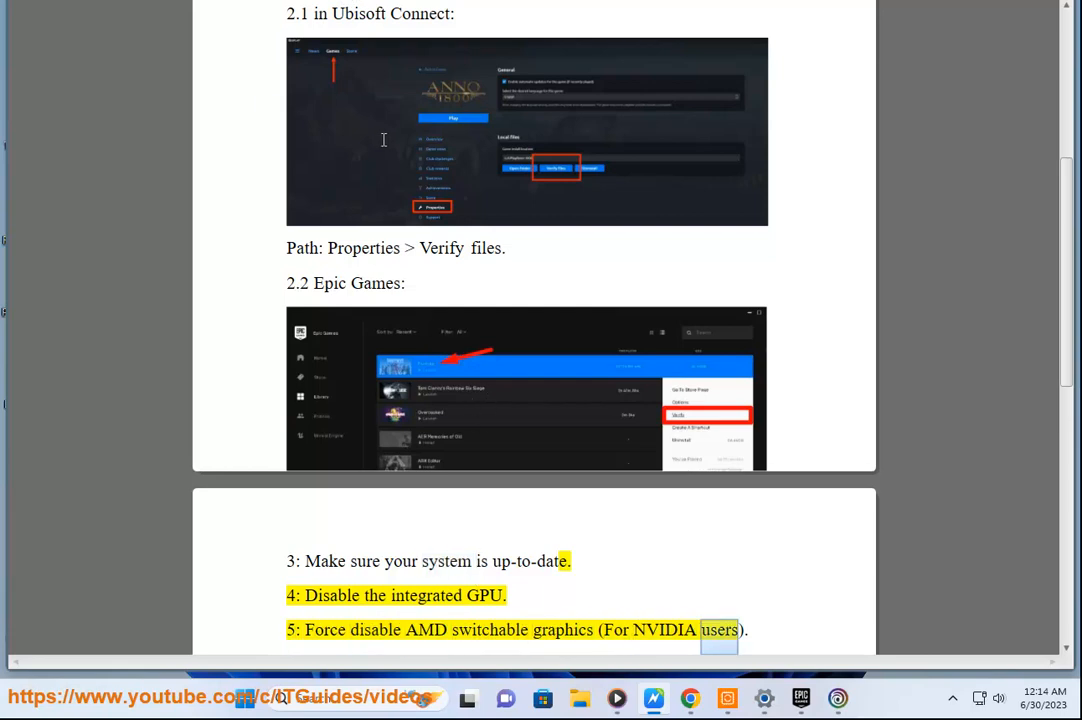
pyautogui.scroll(-3)
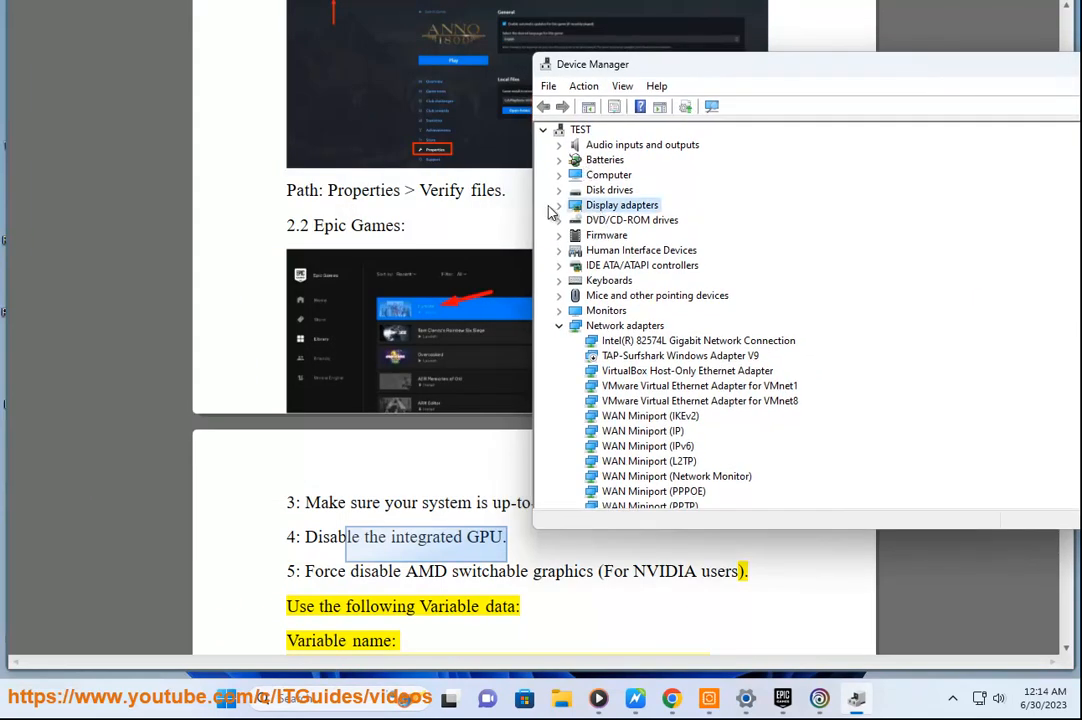
pyautogui.moveTo(588, 300)
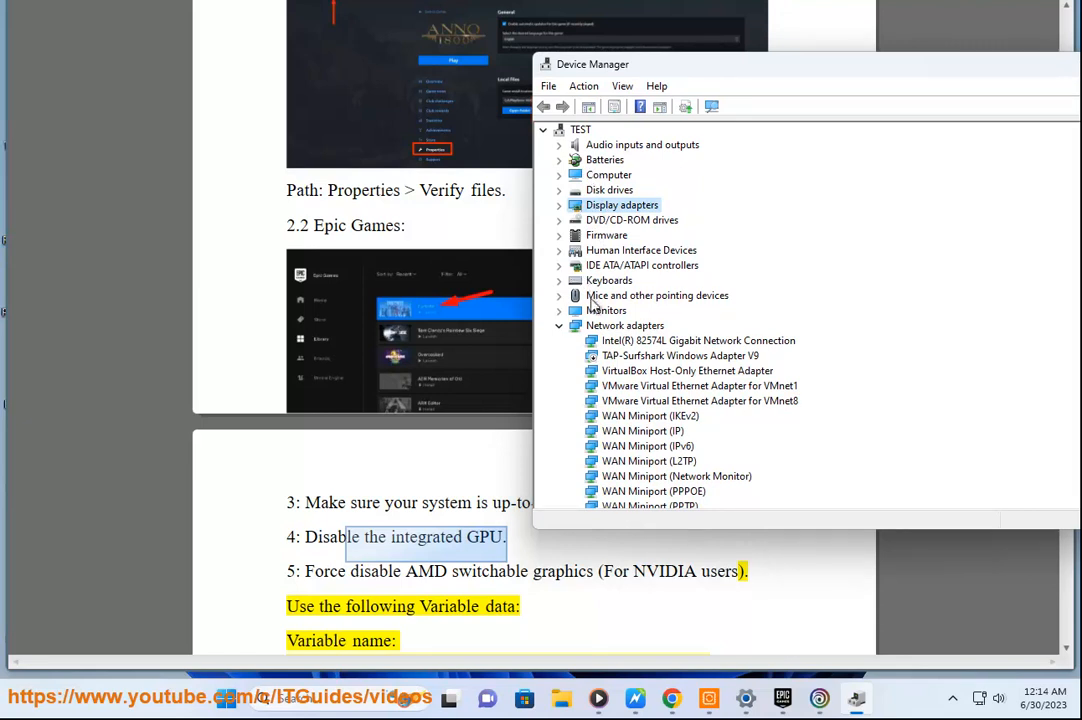
# Step: Uninstall the VMware SVGA 3D adapter with 'Attempt to remove the driver' ticked, then close Device Manager
pyautogui.click(560, 310)
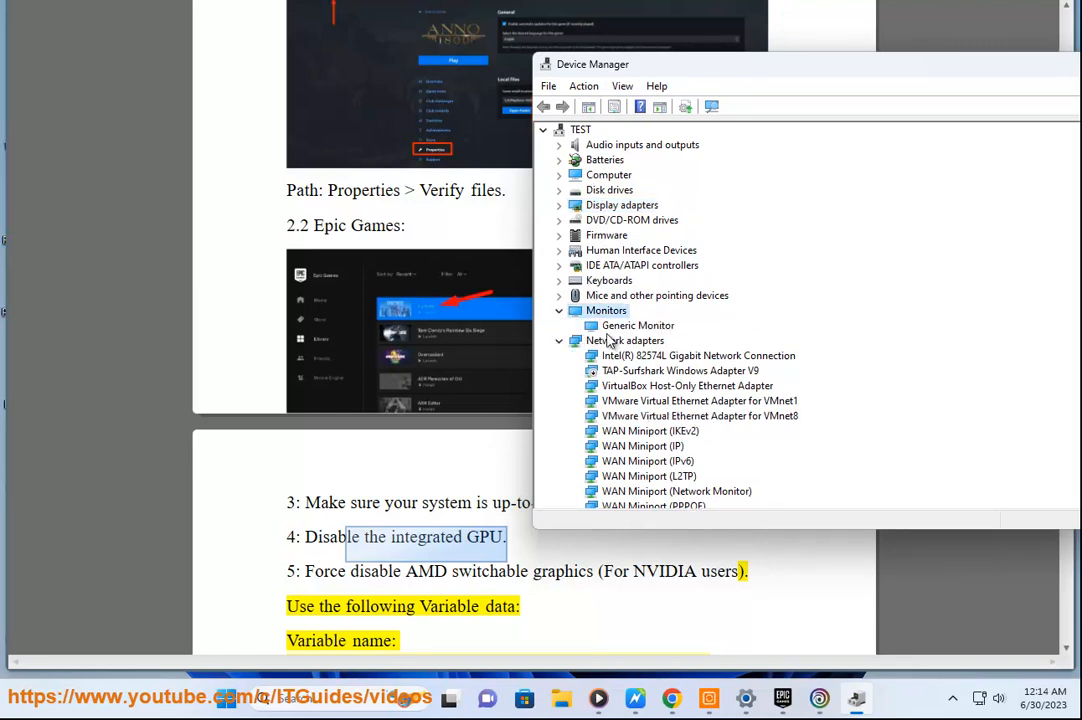
pyautogui.moveTo(606, 240)
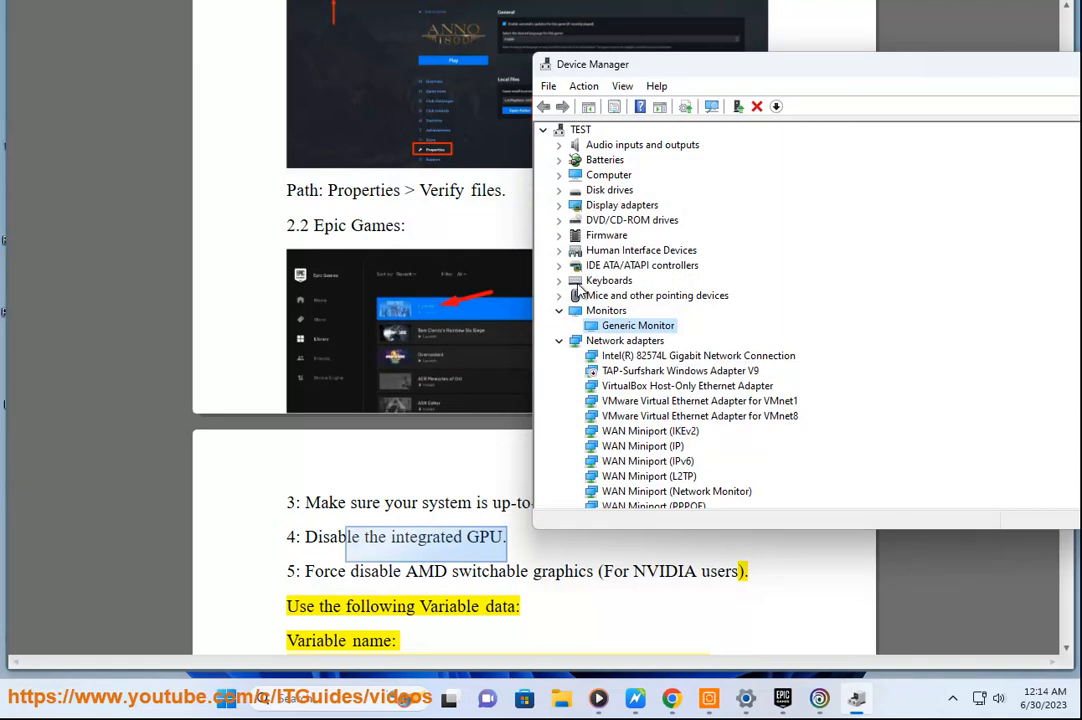
pyautogui.moveTo(568, 211)
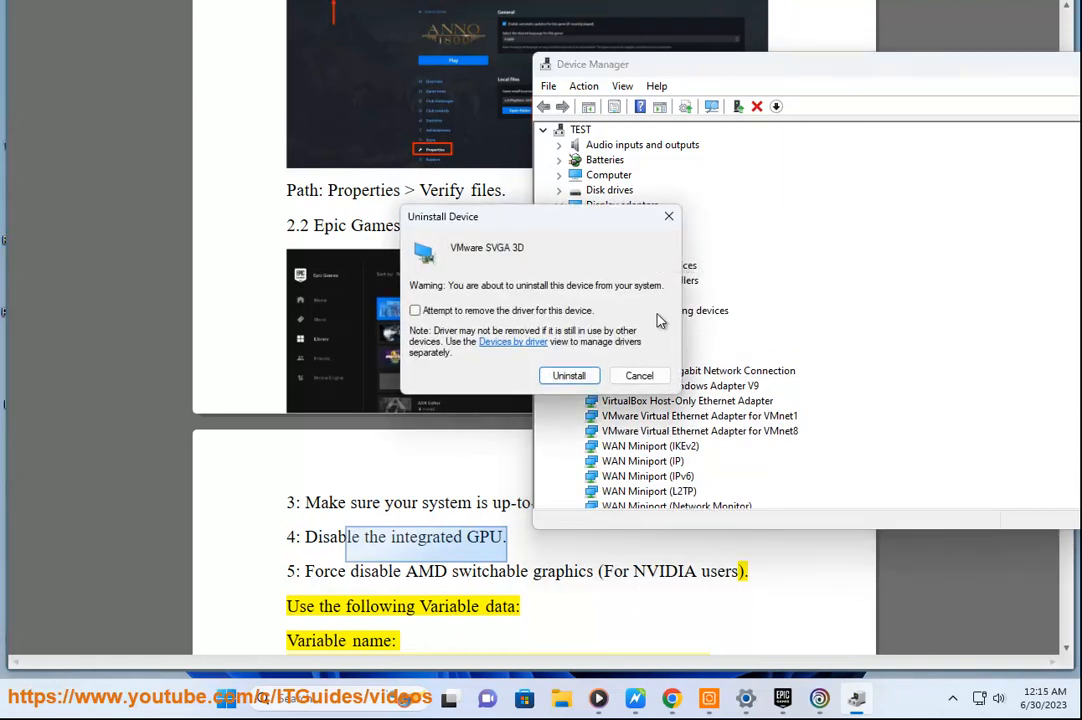
pyautogui.click(415, 310)
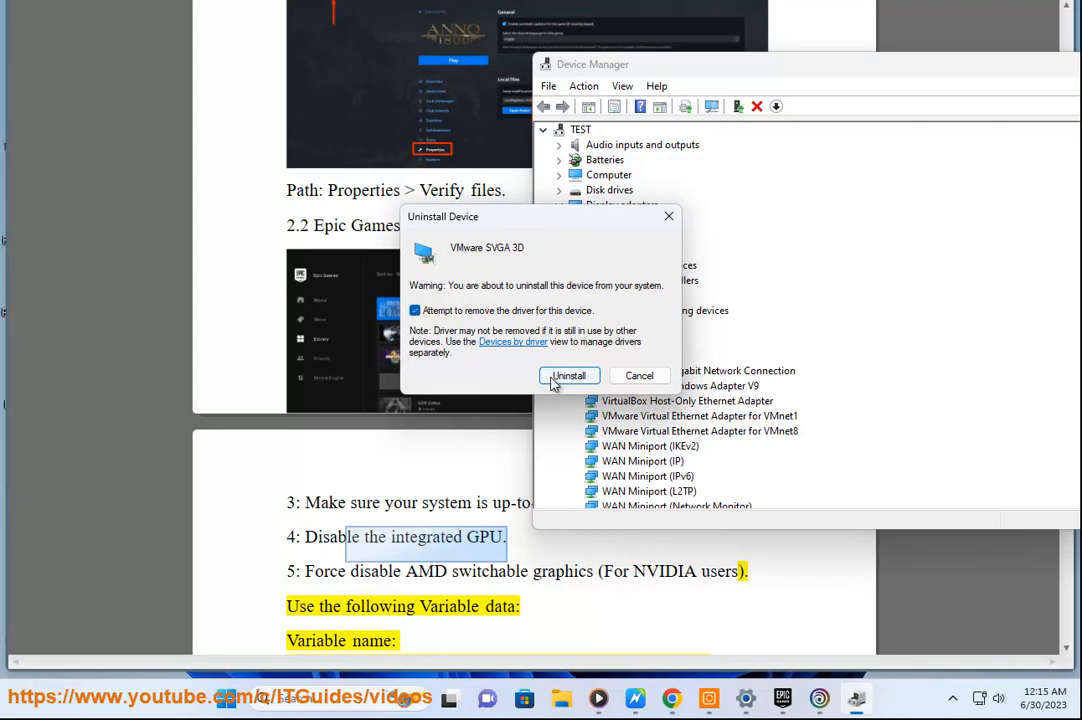
pyautogui.click(569, 375)
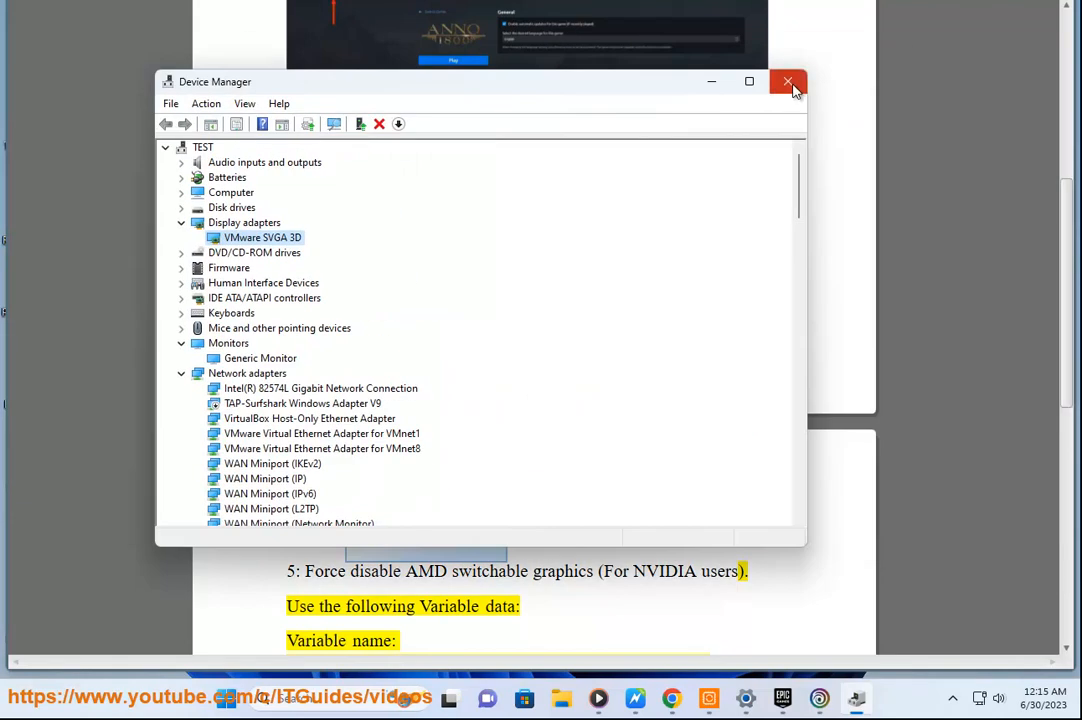
pyautogui.click(787, 81)
pyautogui.write('ADV')
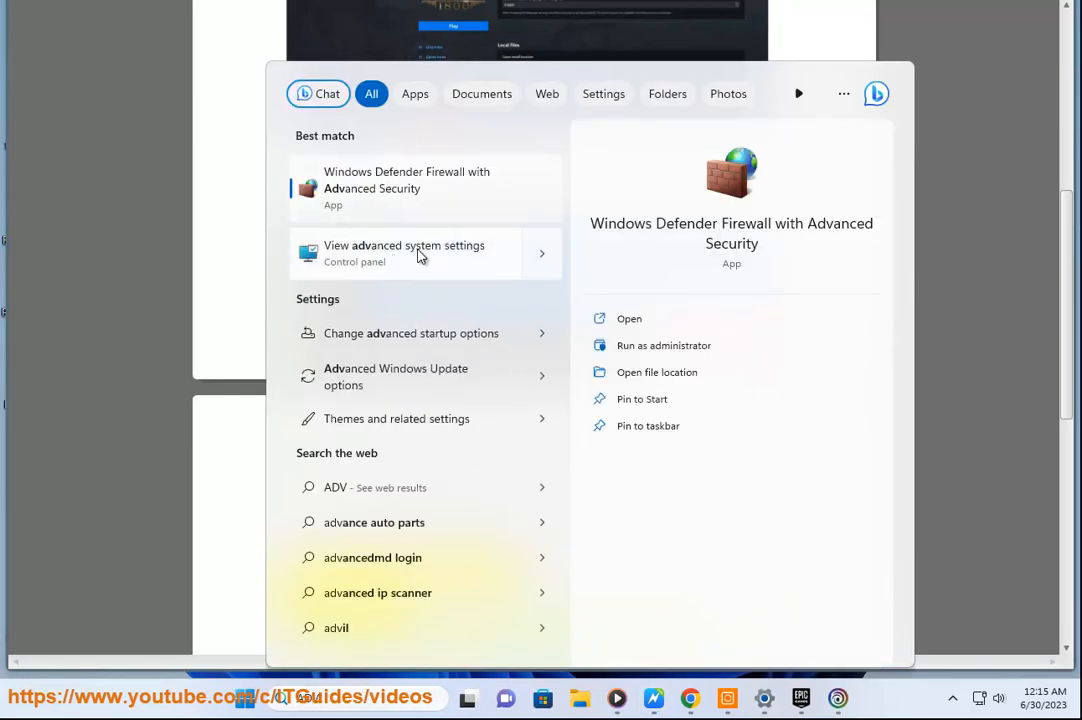
# Step: Reach System Properties' Advanced tab via 'View advanced system settings'
pyautogui.click(419, 253)
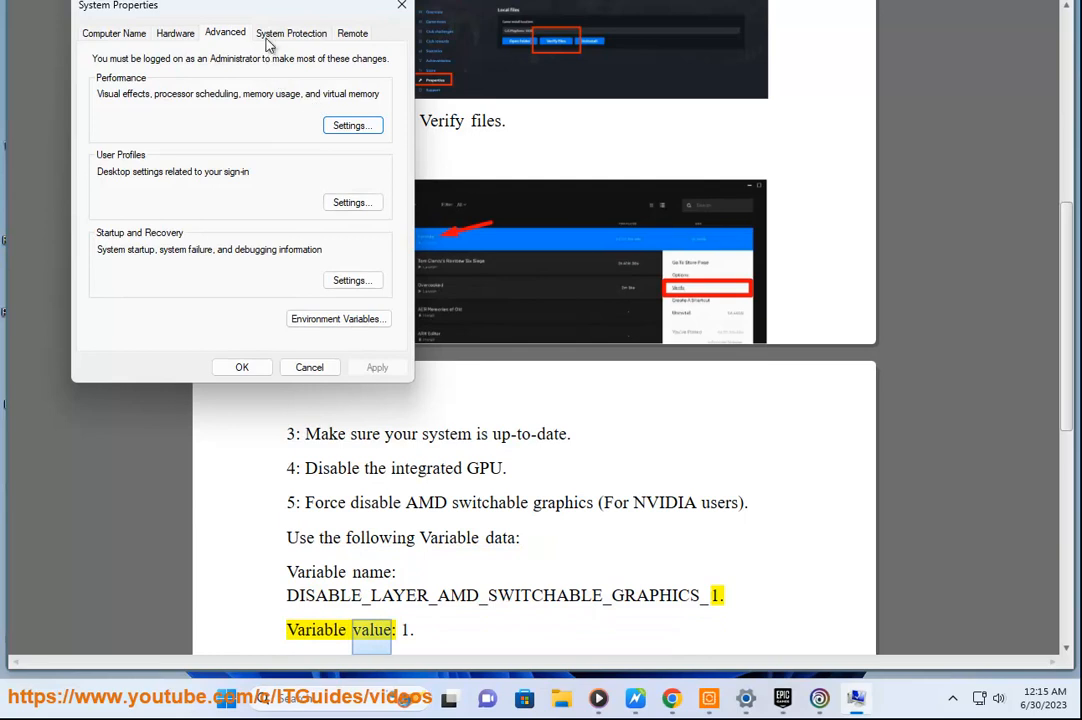